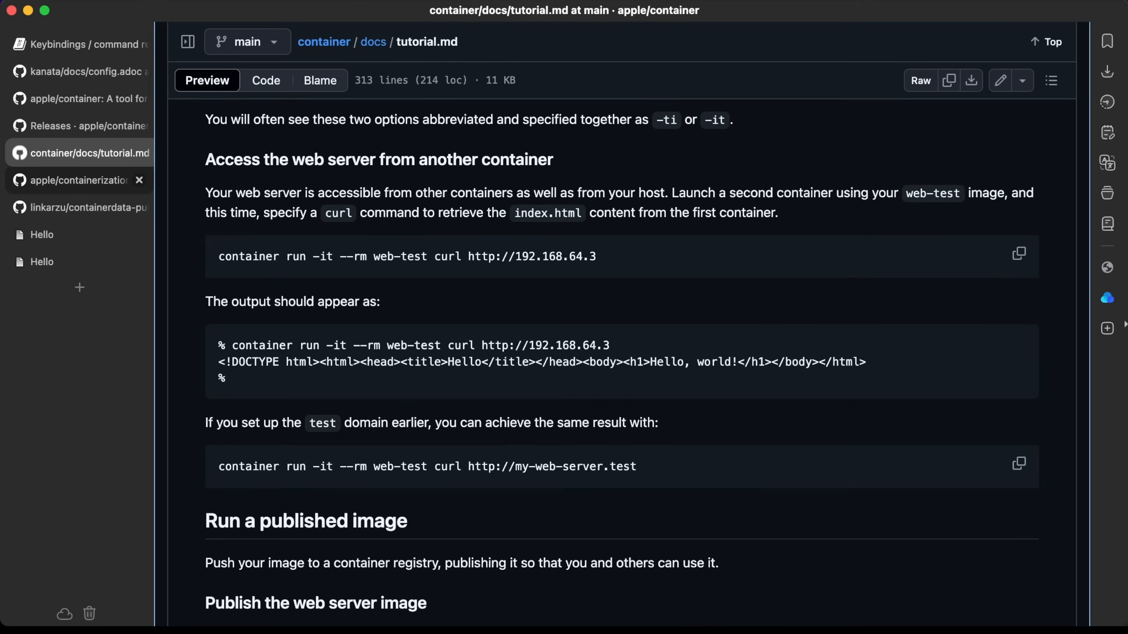
mouse_move(384, 272)
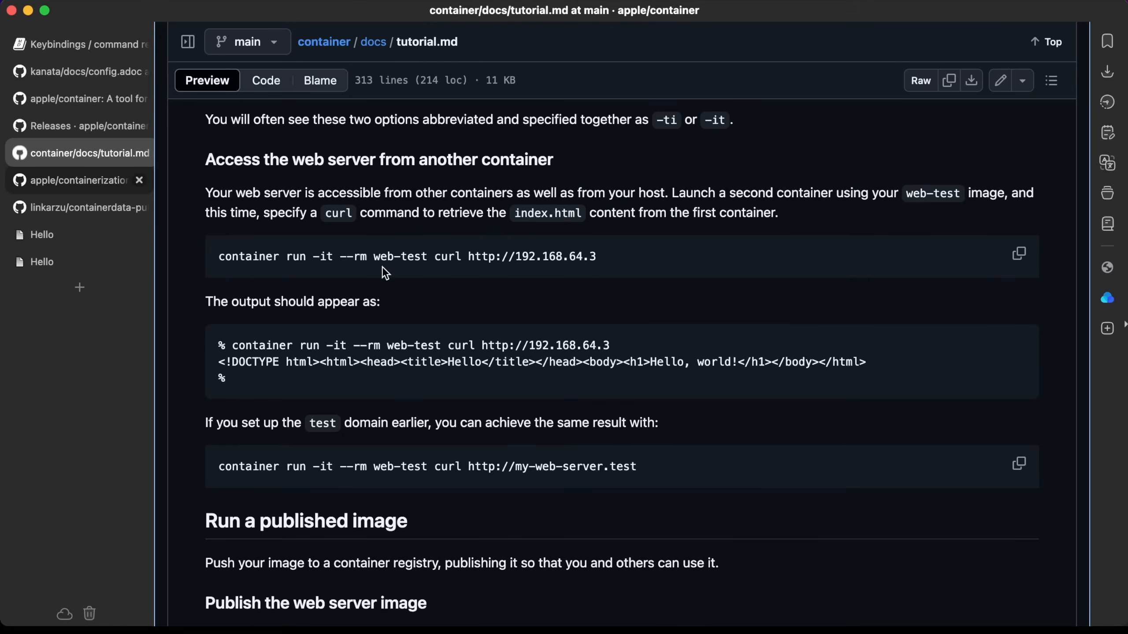
mouse_move(401, 257)
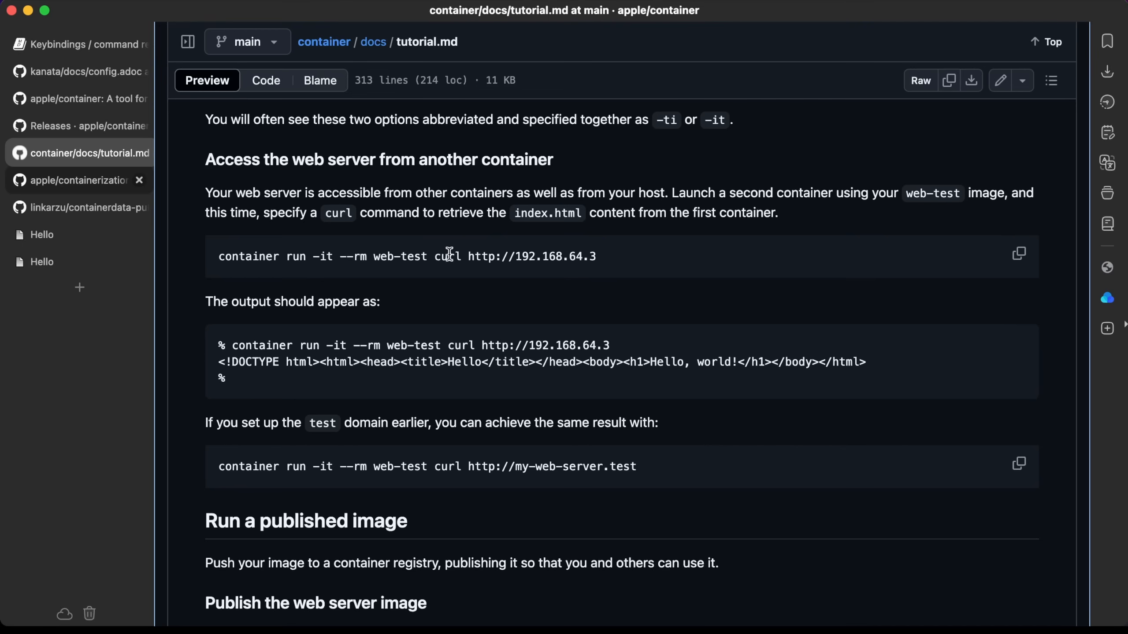
mouse_move(555, 257)
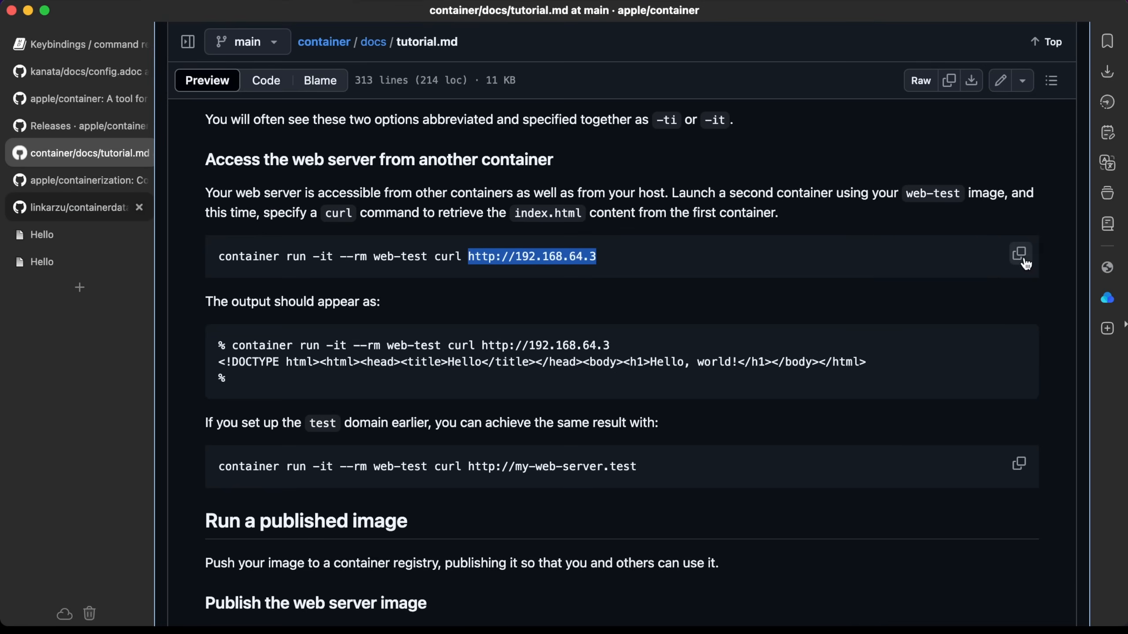
left_click(1019, 256)
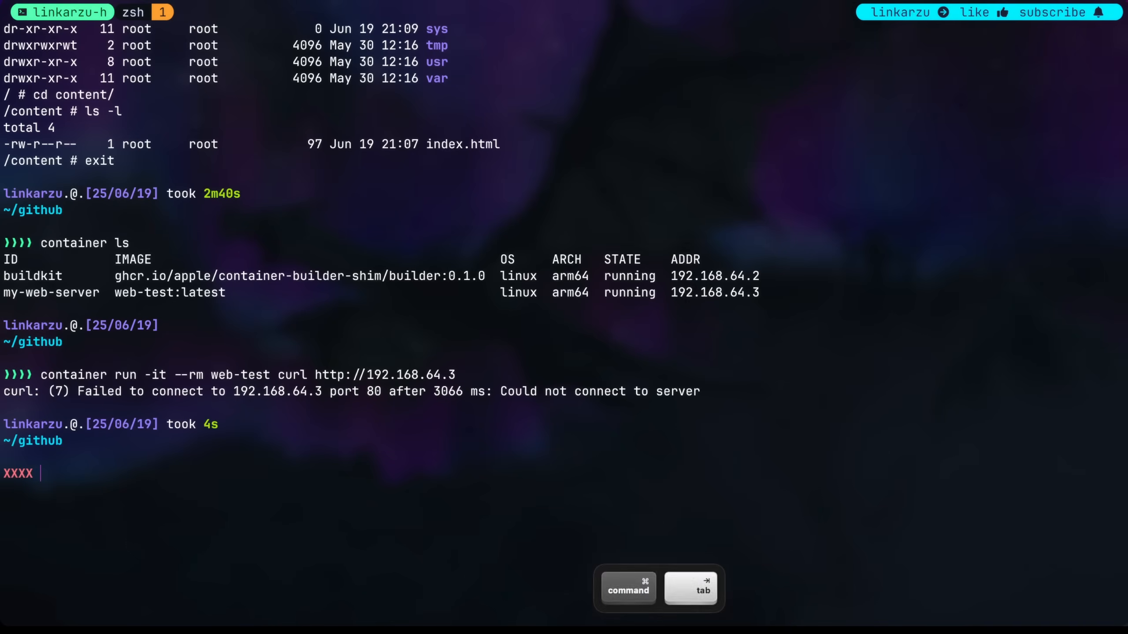
key("Up")
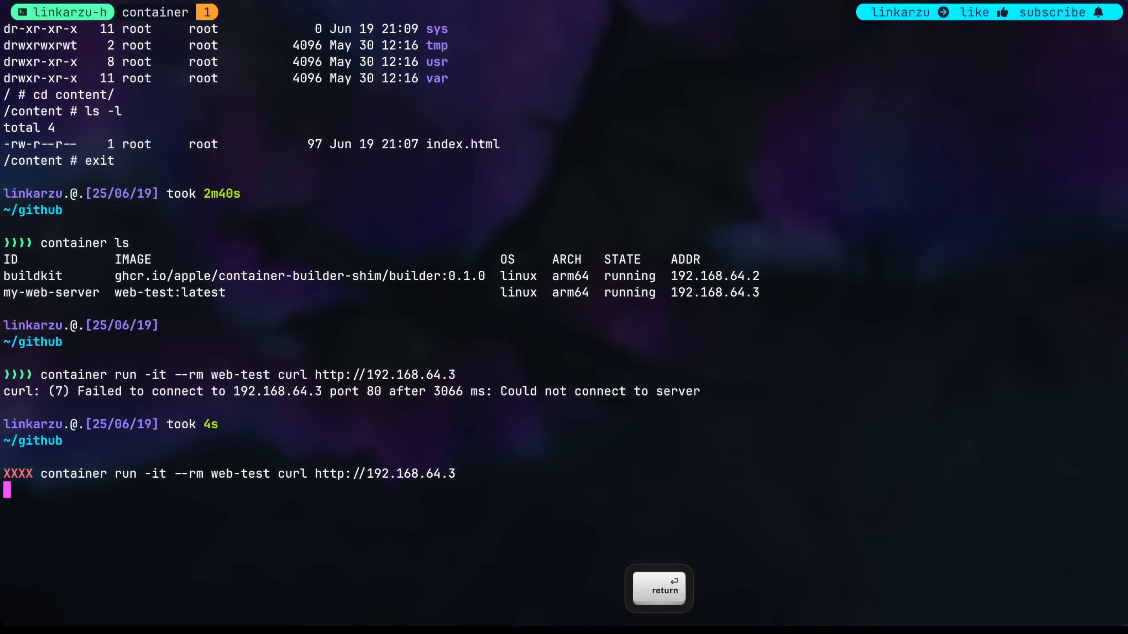
key("Return")
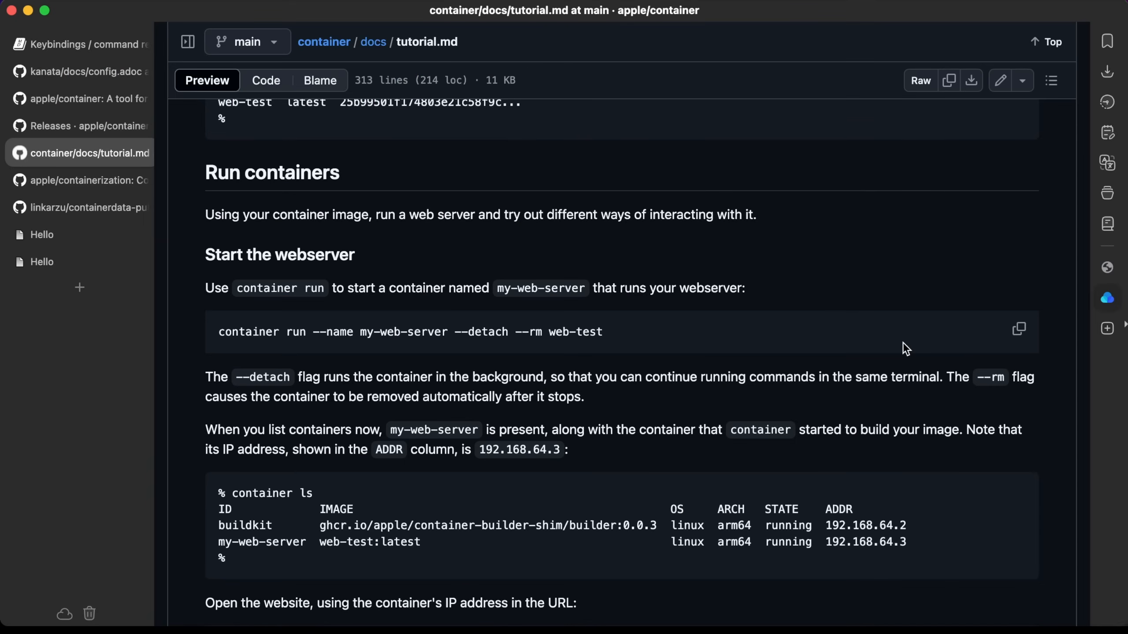
Launch detached web server my-web-server-2 and open a shell in it with container exec.
left_click(1019, 330)
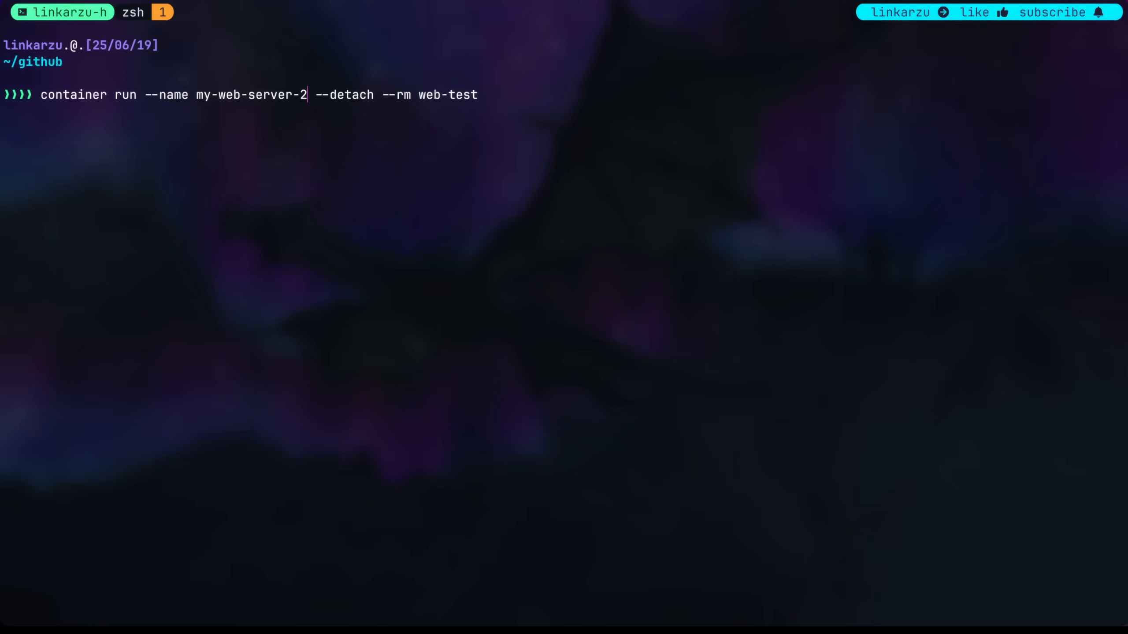
key("l")
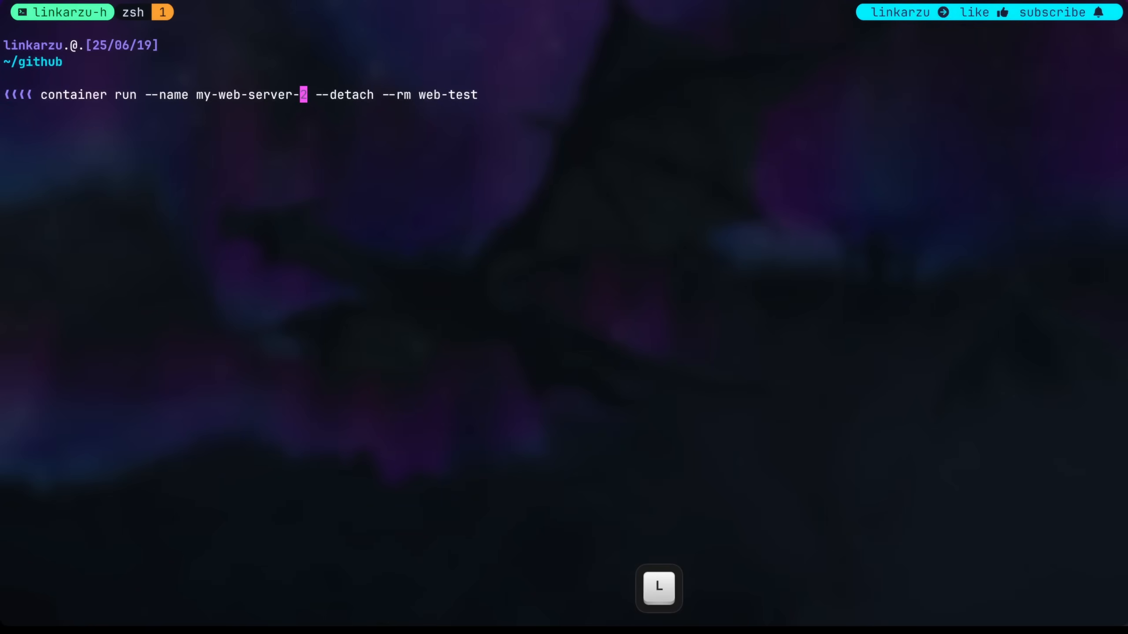
key("l")
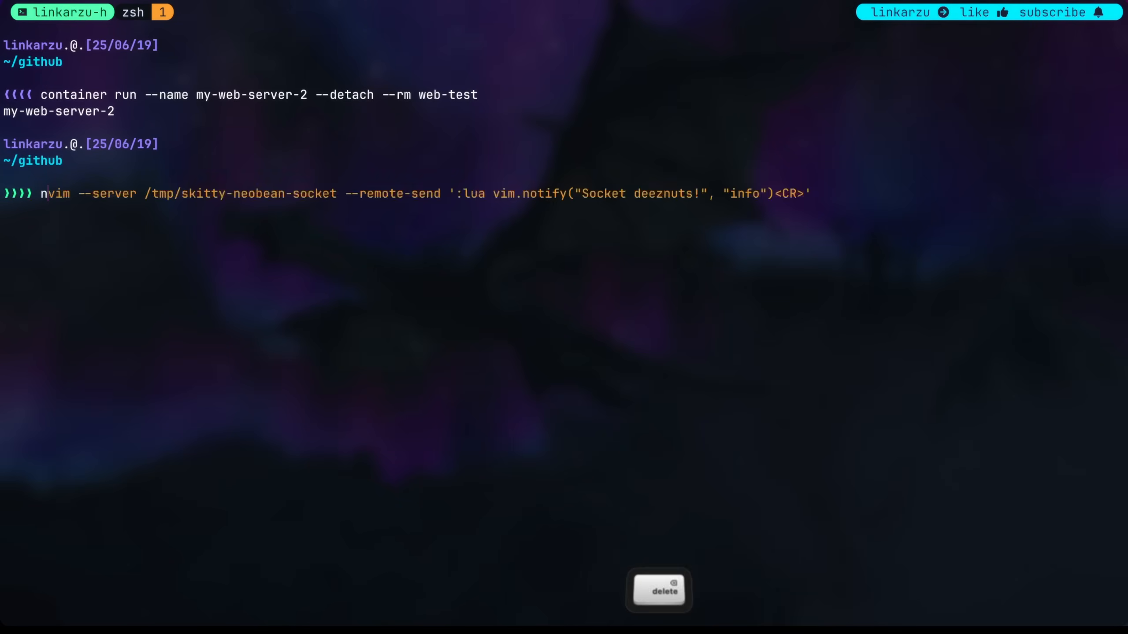
type("container ls")
key("Return")
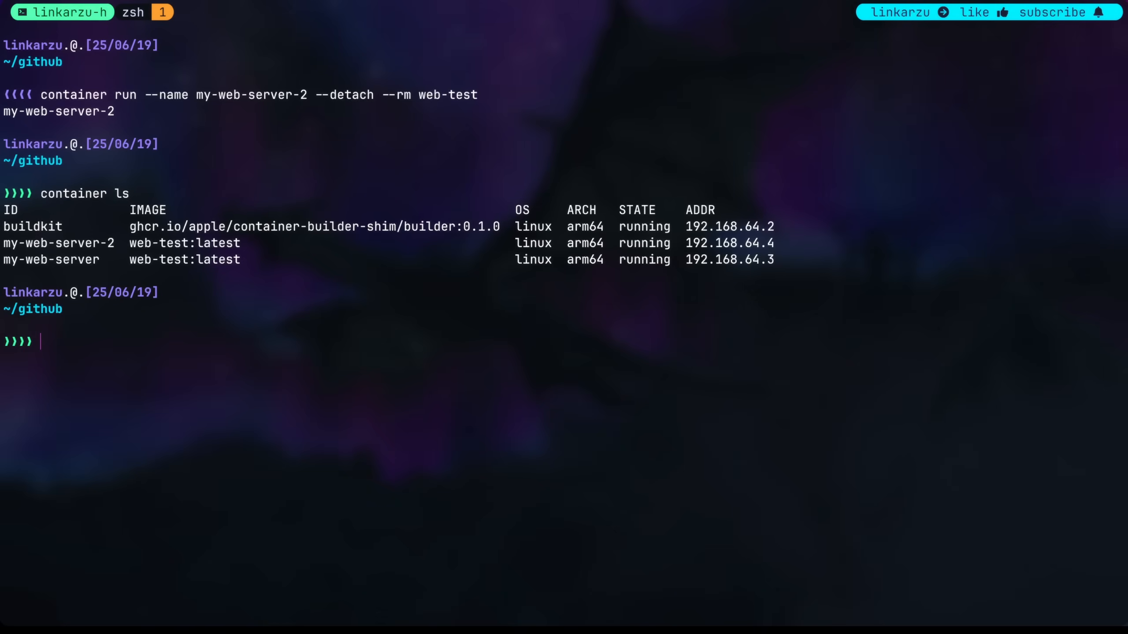
type("container exec --tty --interactive my-web-server-2 sh")
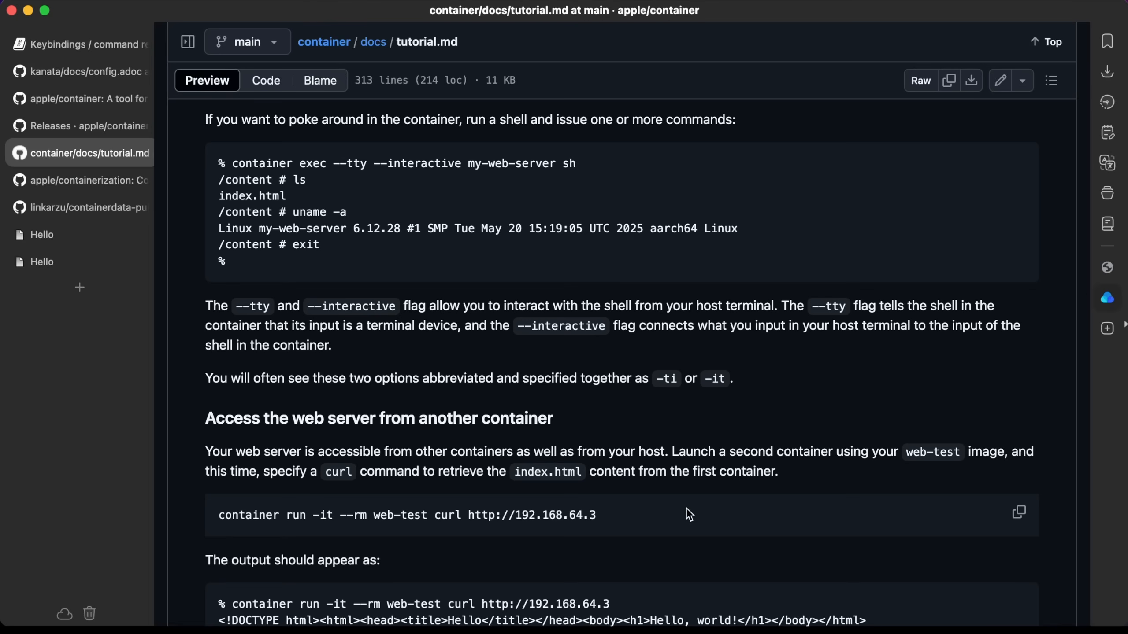
left_click_drag(433, 515, 596, 515)
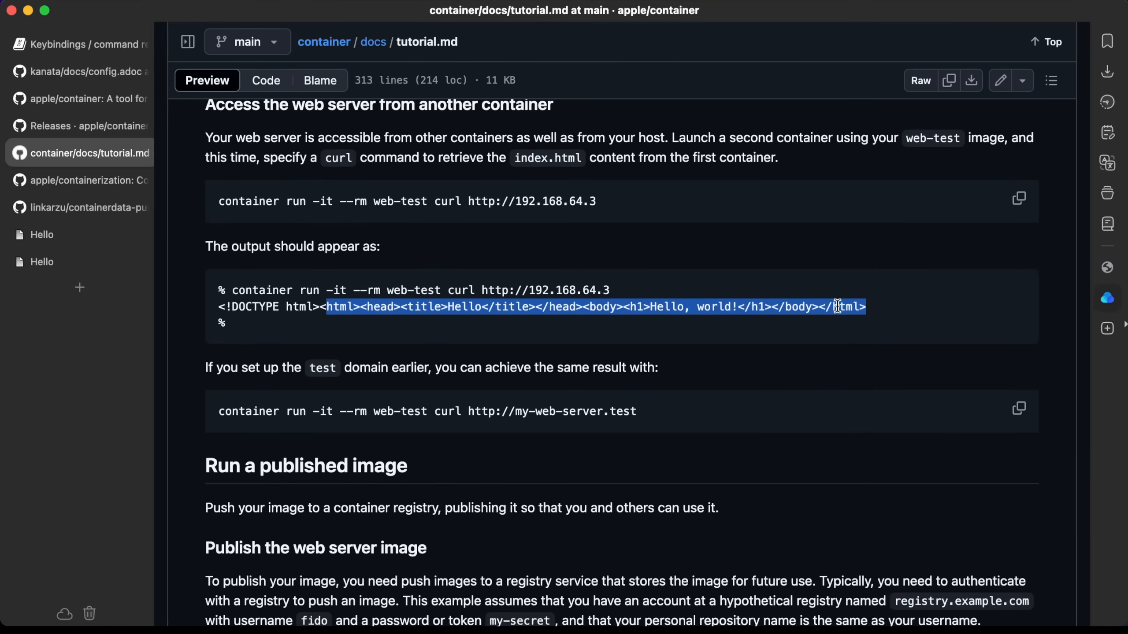
scroll("down", 3)
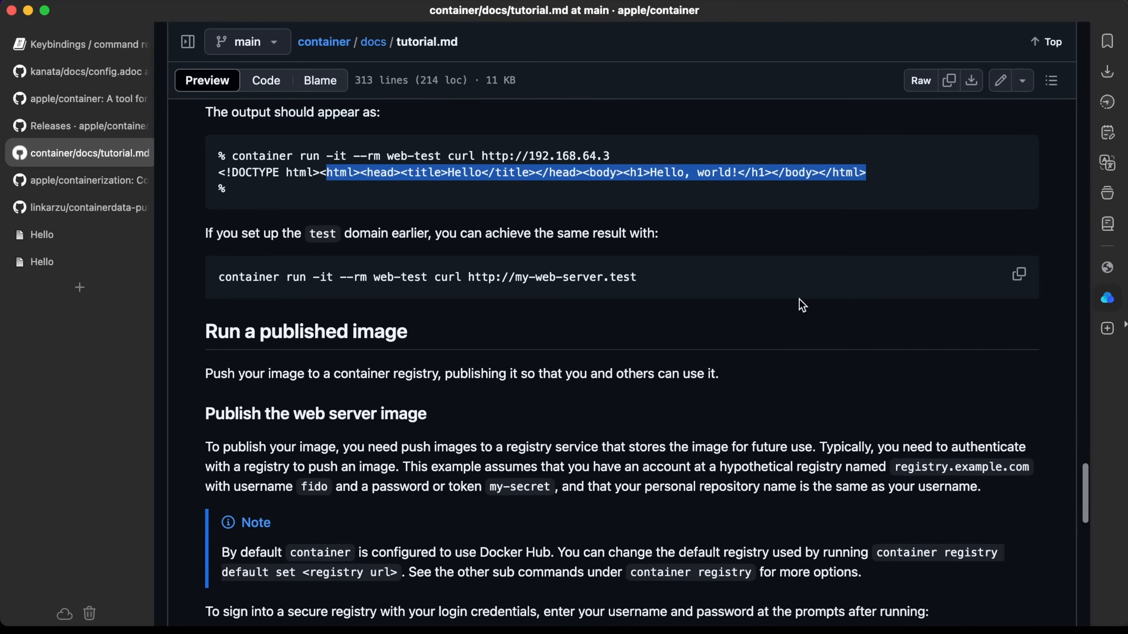
left_click(1019, 274)
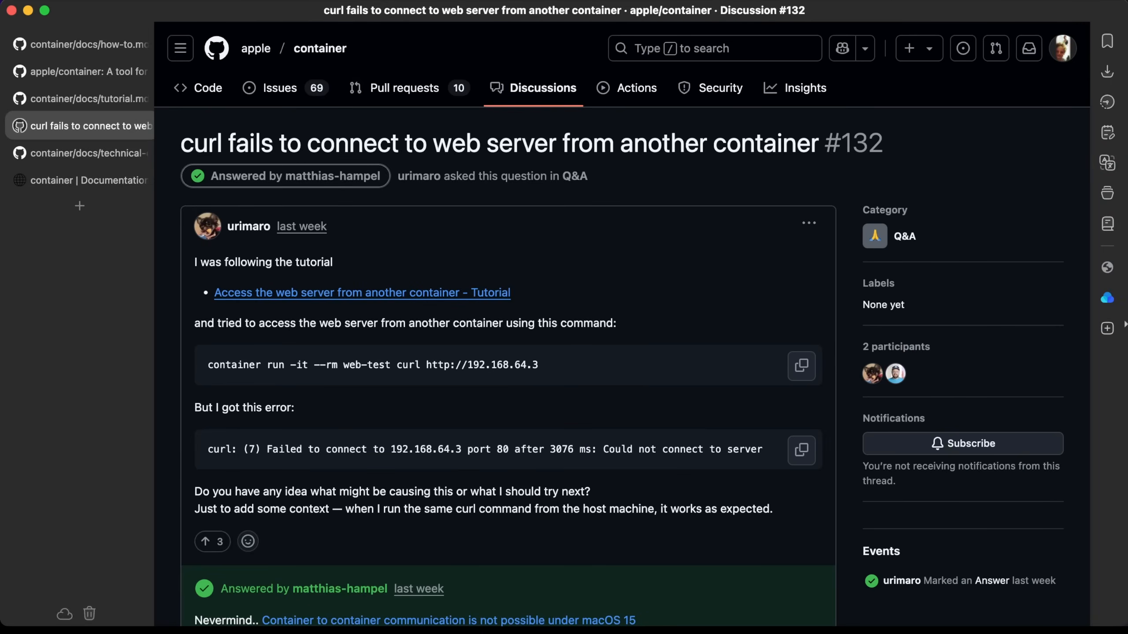
mouse_move(567, 493)
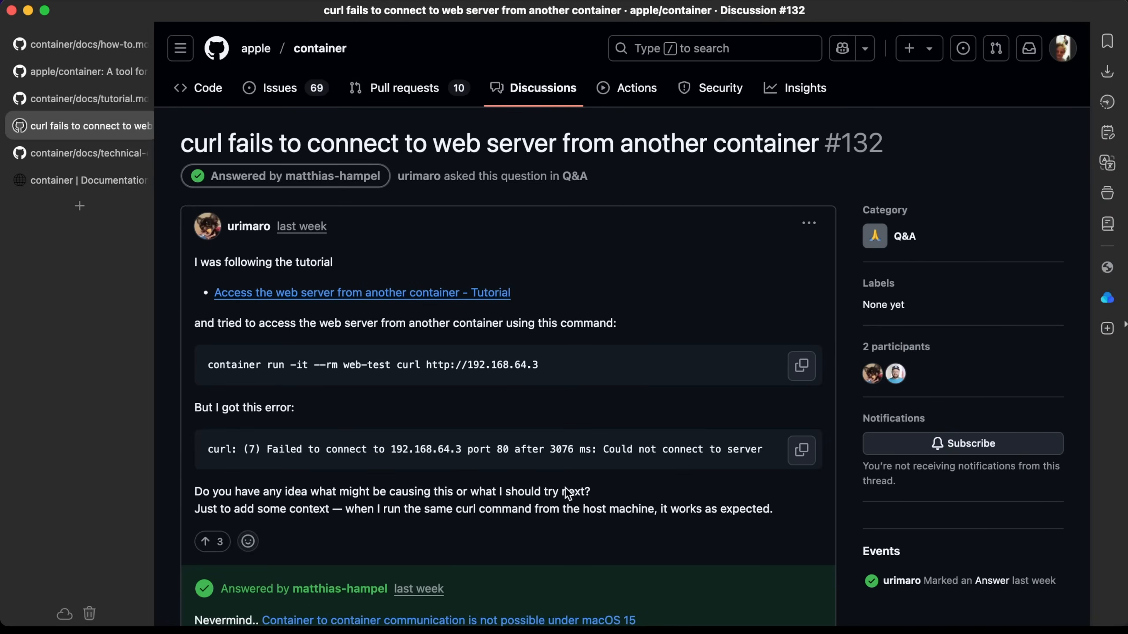
mouse_move(625, 453)
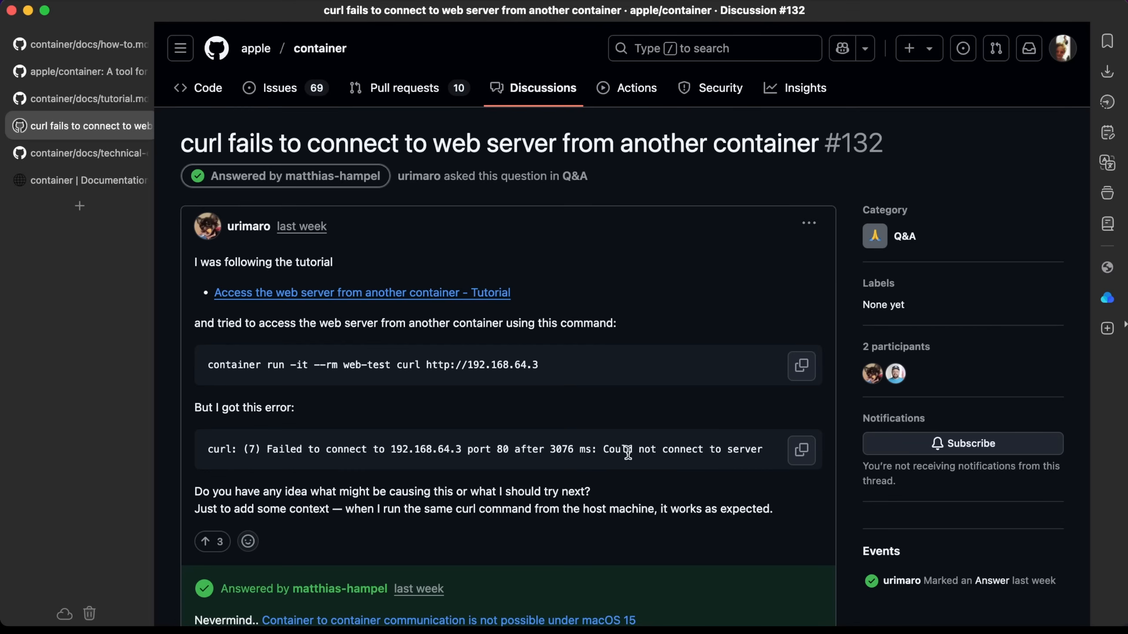
Scroll discussion #132 to the accepted macOS 15 limitation answer.
scroll("down", 3)
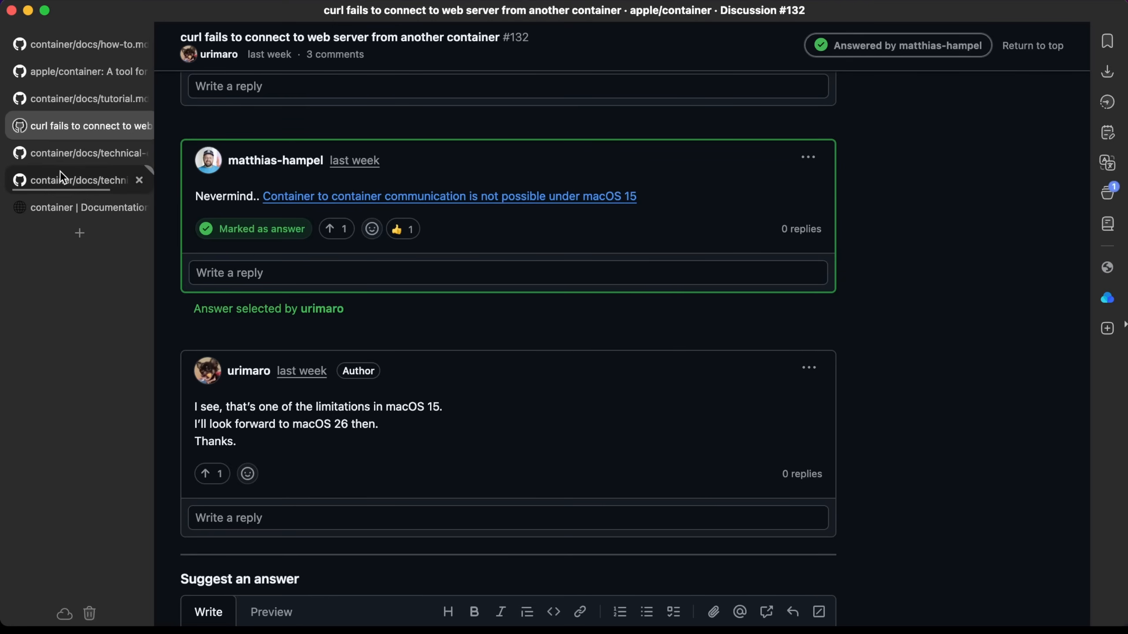
Switch to technical-overview.md to read its Network isolation section.
left_click(87, 180)
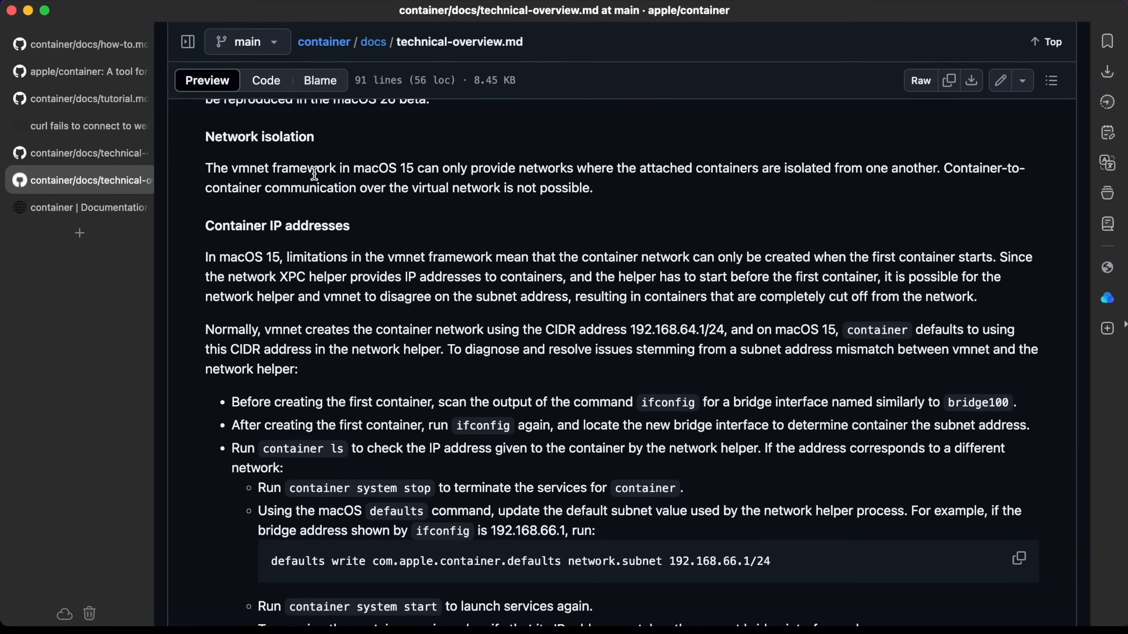
mouse_move(536, 184)
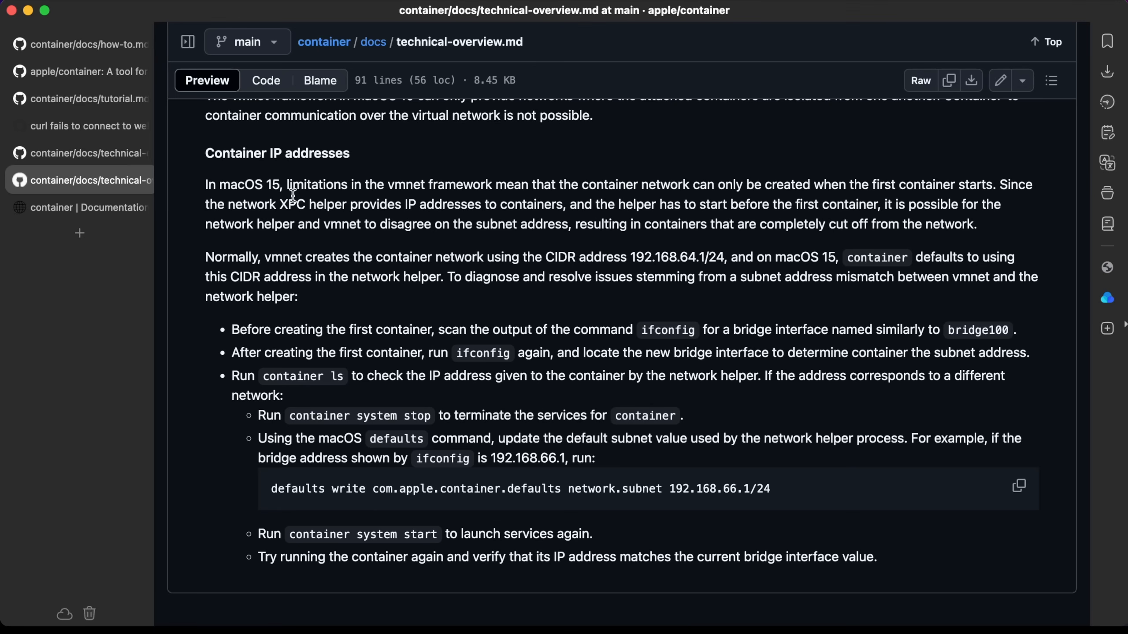
mouse_move(417, 180)
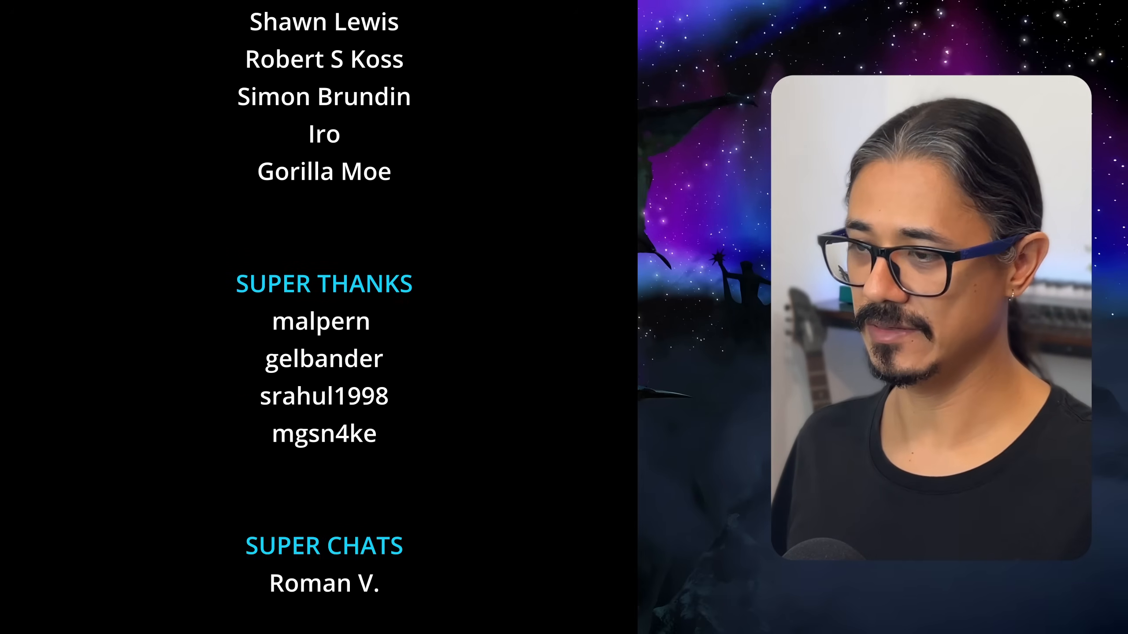
scroll("down", 3)
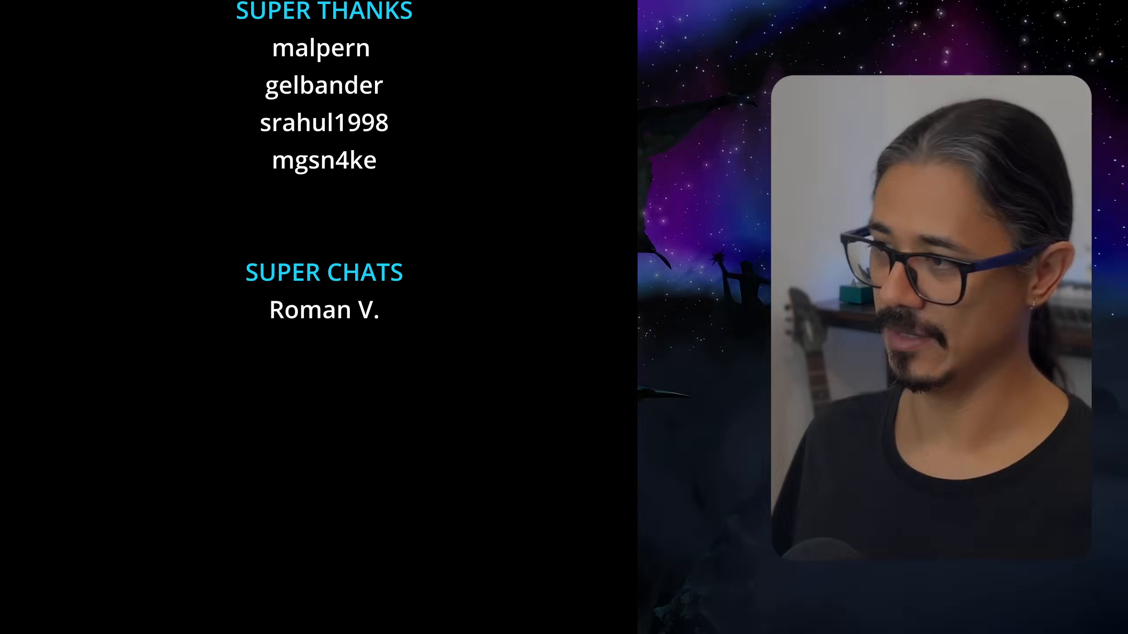